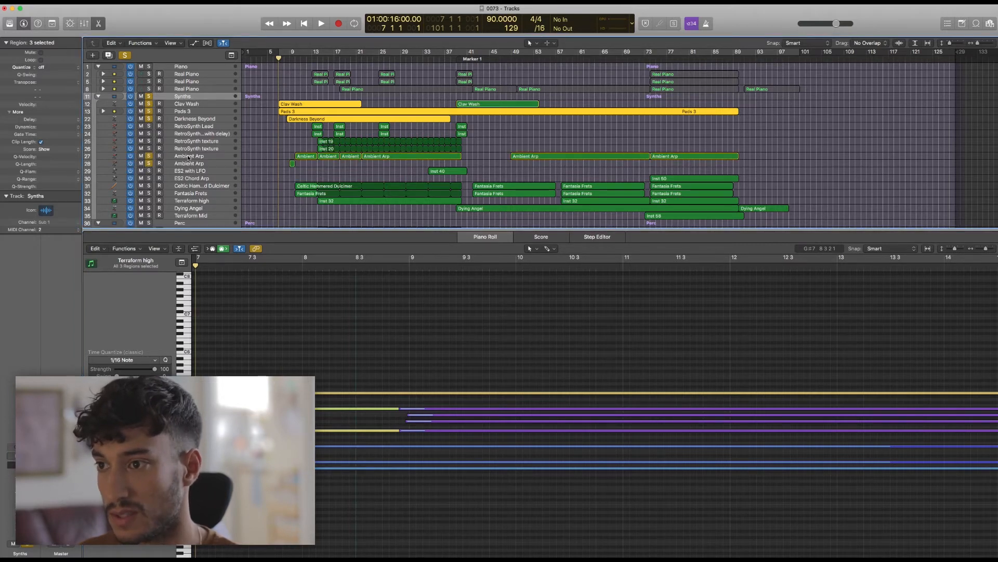
Select the Ambient Arp, Celtic Hammered Dulcimer and Terraform high tracks in turn.
click(189, 156)
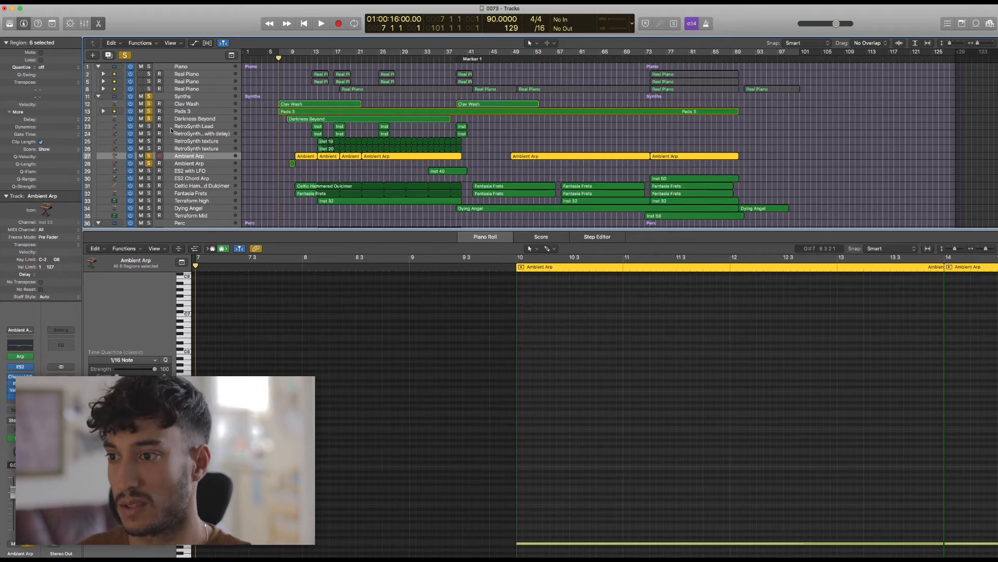
scroll(down, 3)
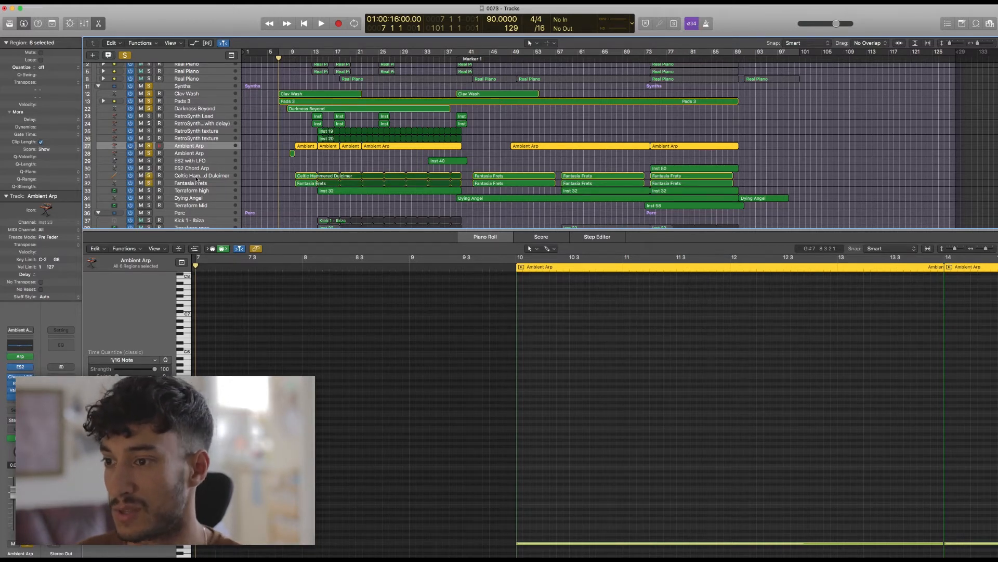
click(201, 175)
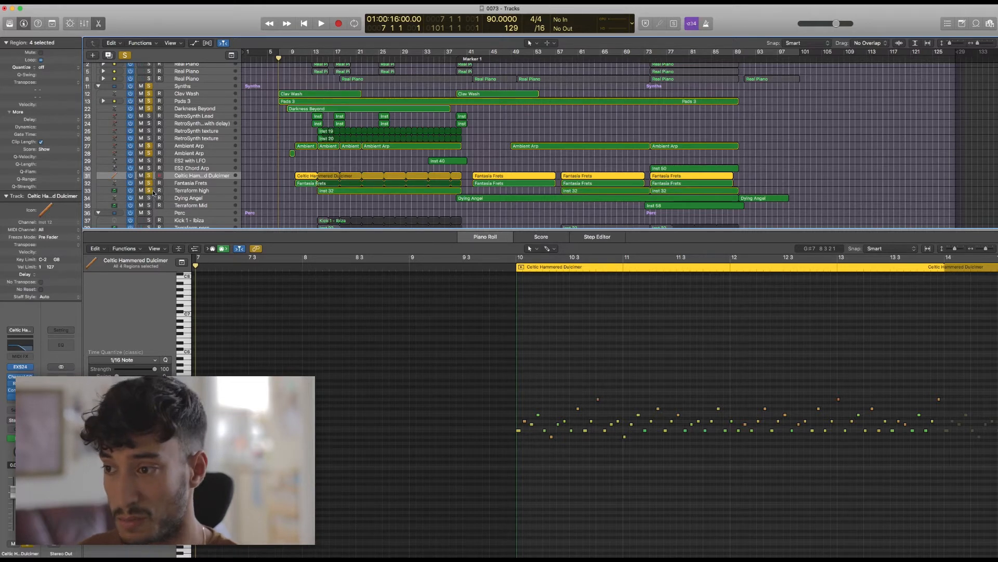
click(191, 190)
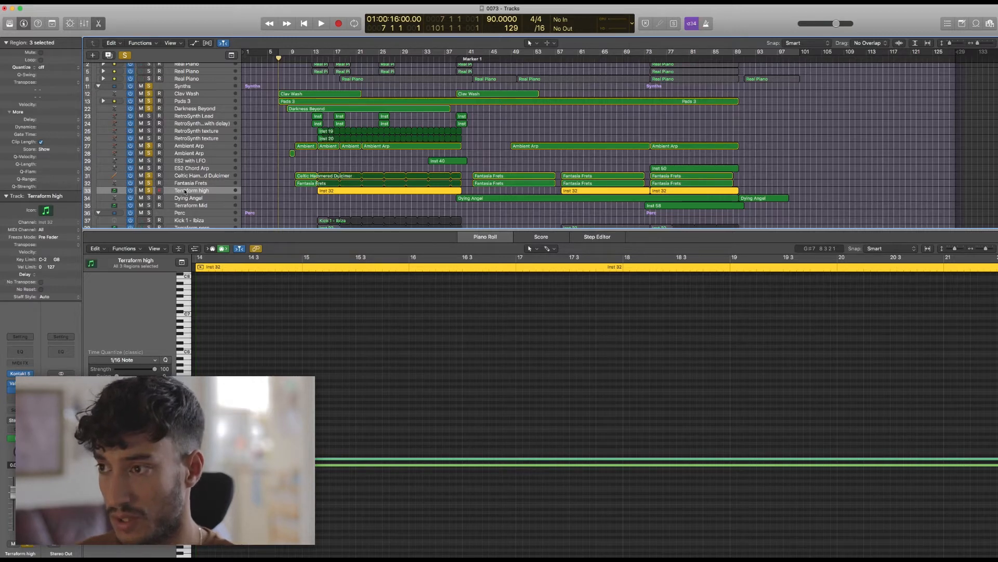
Deselect the Terraform high regions and play the arrangement toward Marker 1.
click(151, 142)
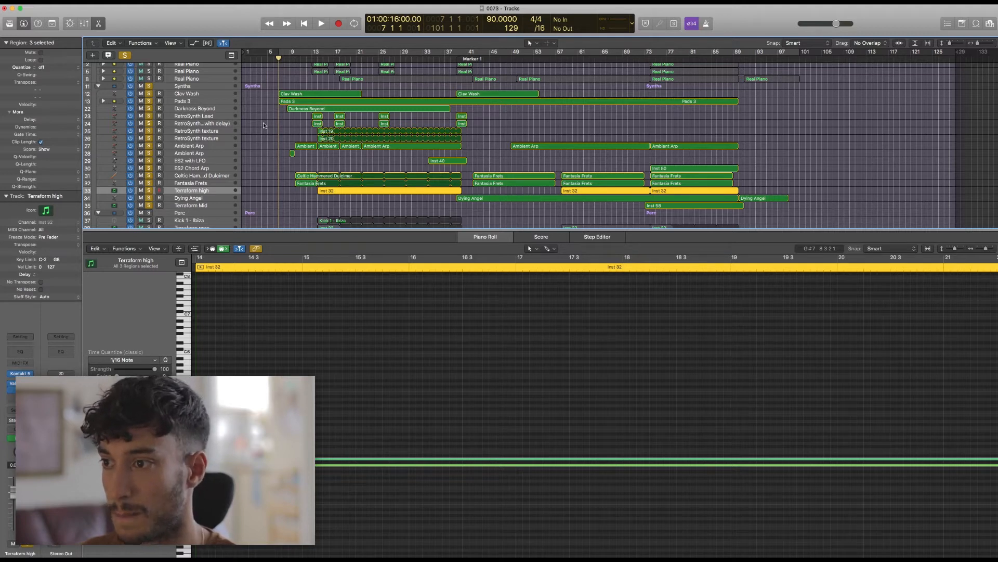
click(321, 23)
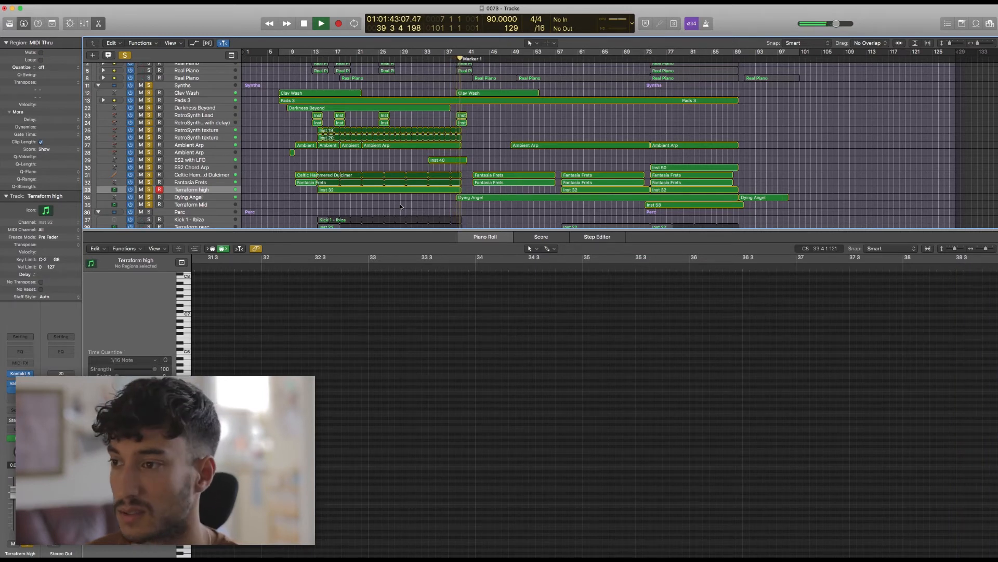
Stop playback just past Marker 1 and select the Perc folder track.
click(338, 23)
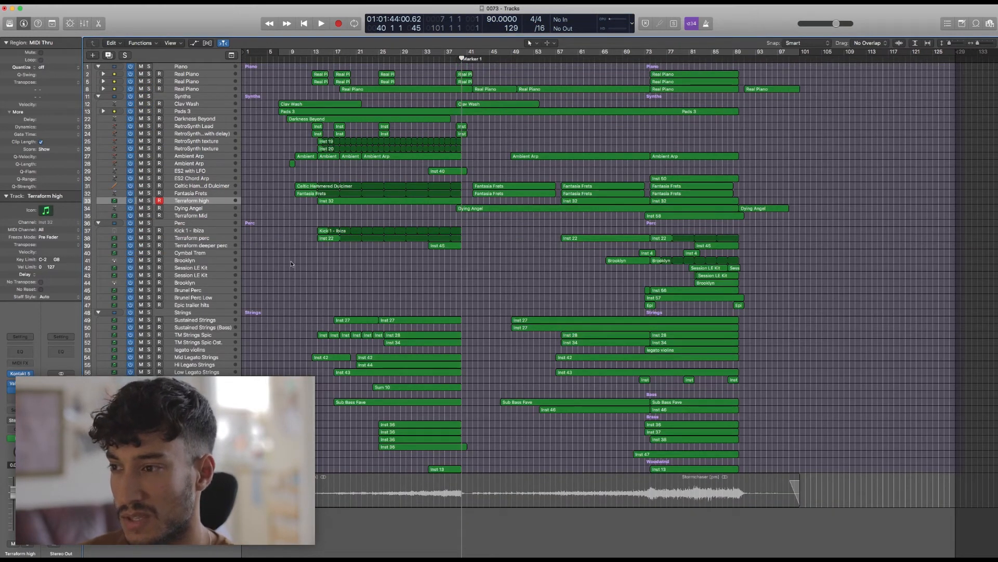
click(181, 222)
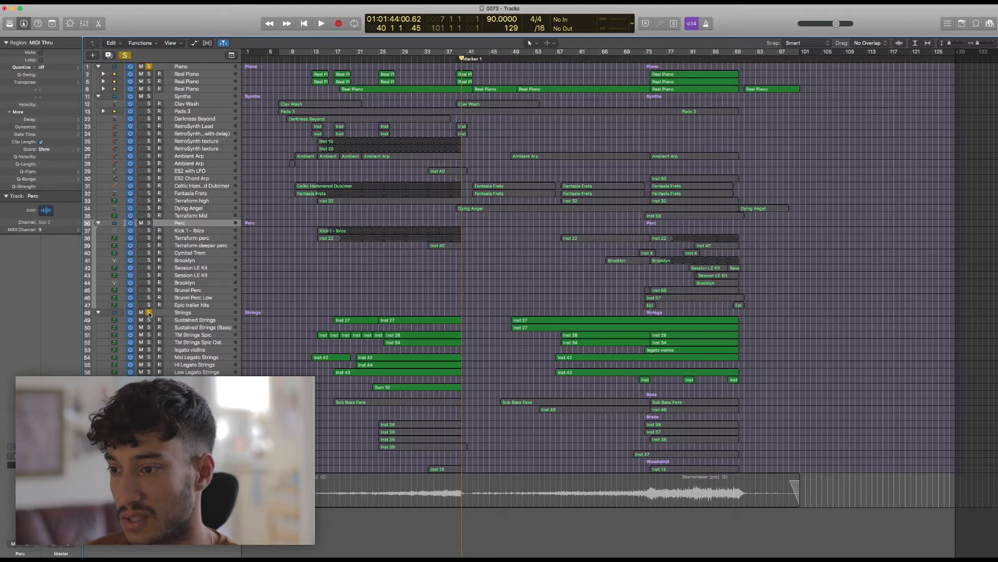
mouse_move(296, 311)
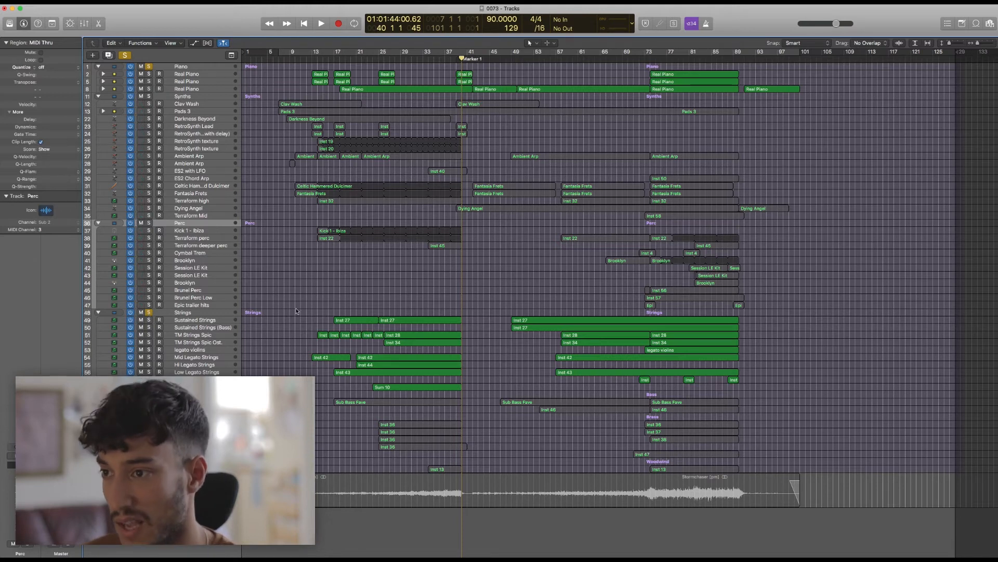
Select the Strings folder's 16 regions to show their combined notes.
click(307, 57)
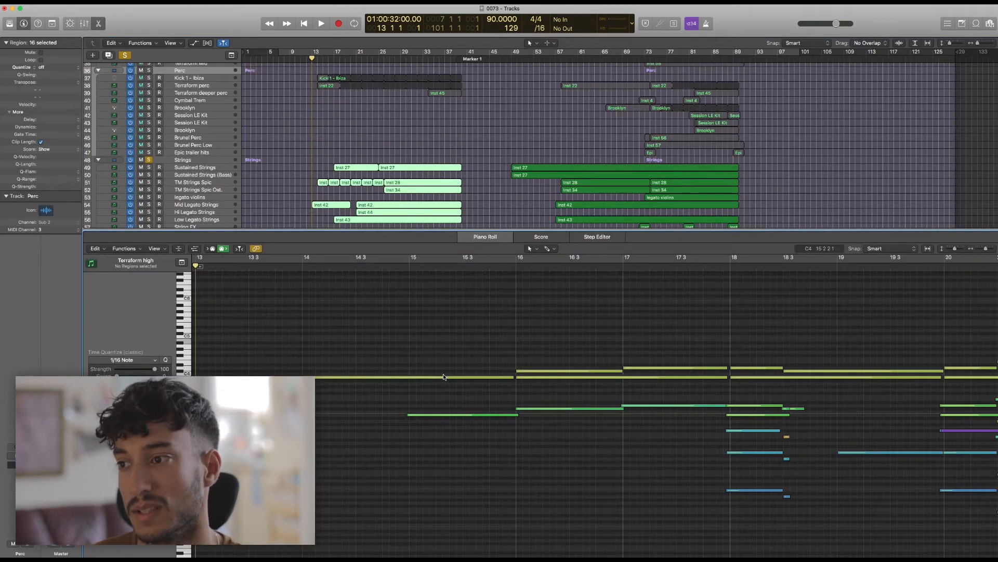
Clear the region selection, leaving the full arrangement visible with nothing soloed.
click(321, 24)
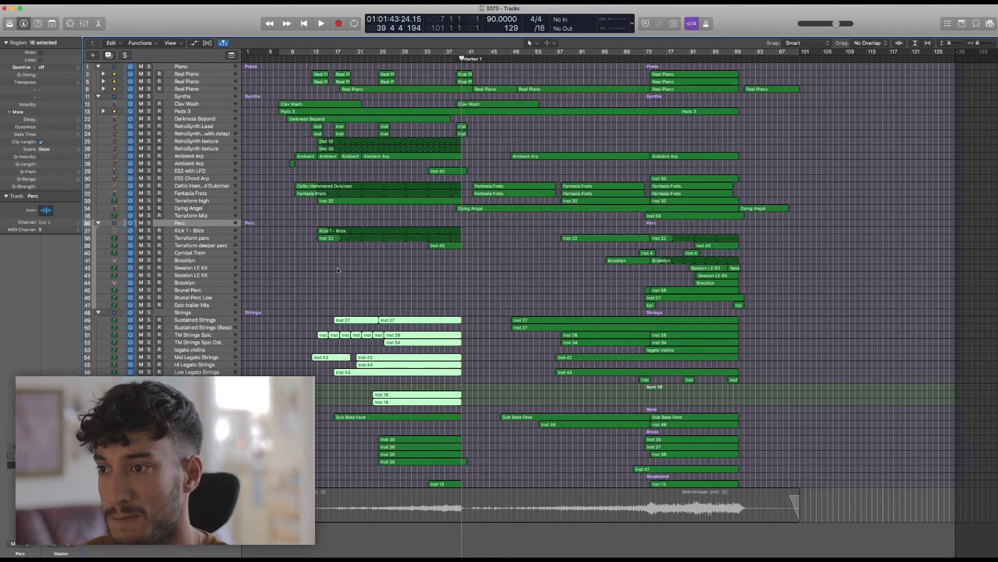
click(391, 219)
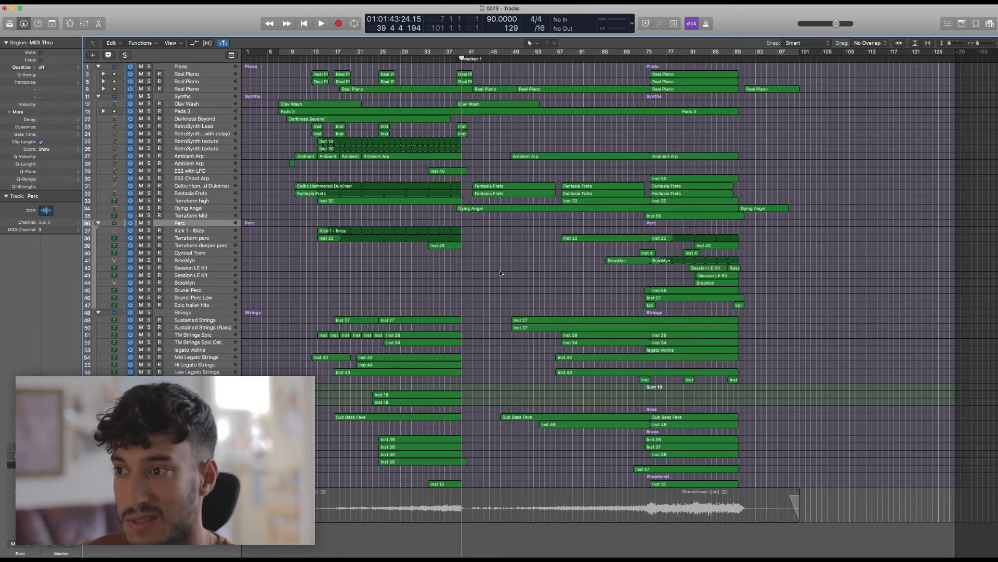
mouse_move(764, 324)
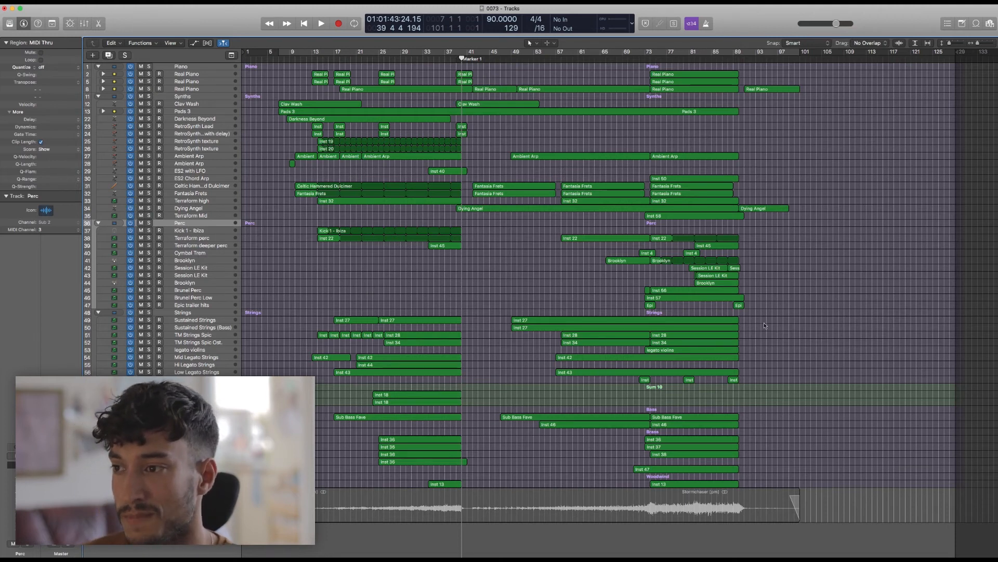
mouse_move(840, 391)
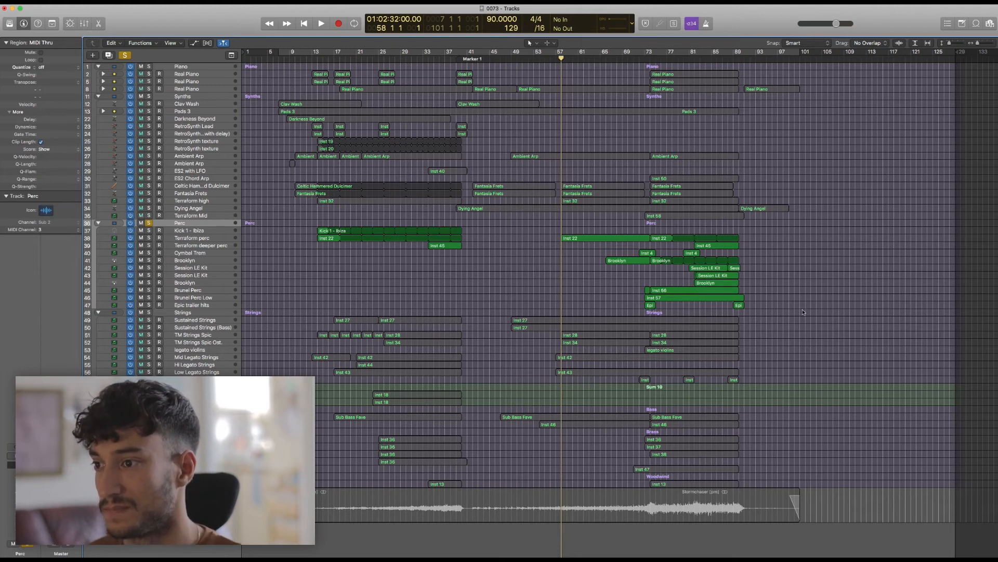
Play the arrangement around bar 57 with only the soloed percussion audible.
click(321, 24)
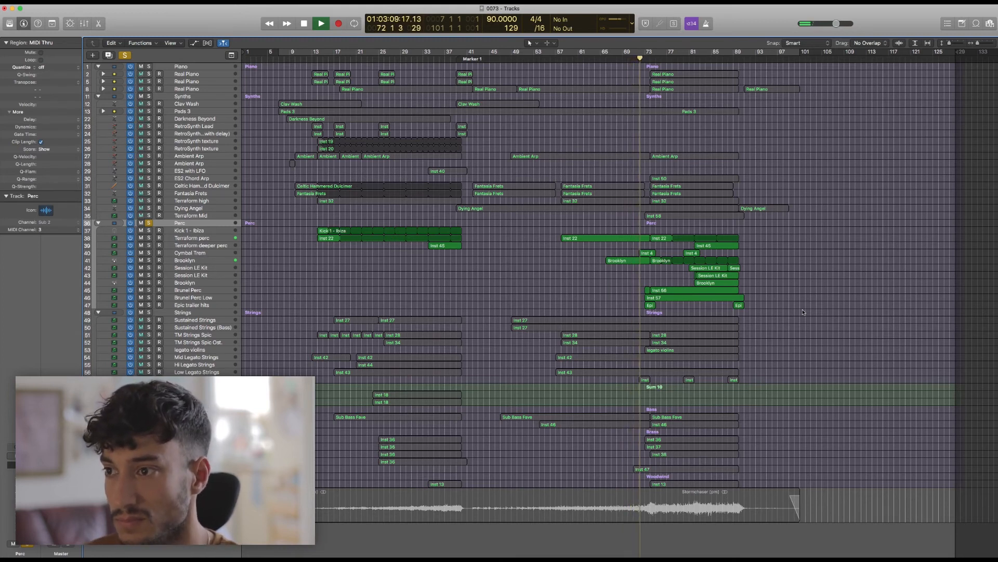
Select the Epic trailer hits and Session LE Kit percussion track headers.
click(193, 304)
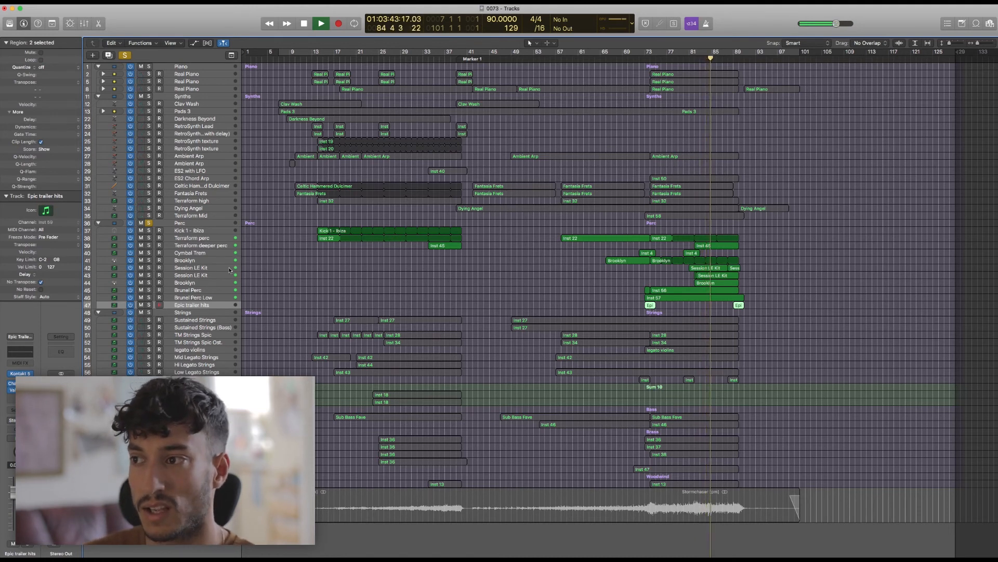
click(191, 275)
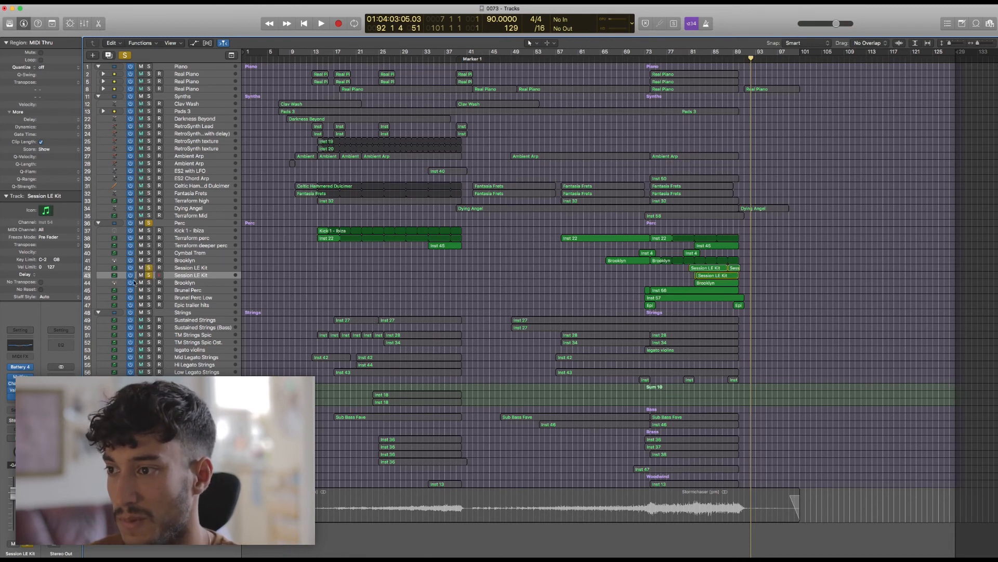
Select the Brooklyn drum kit and play the drums from bar 81 to bar 87.
click(184, 282)
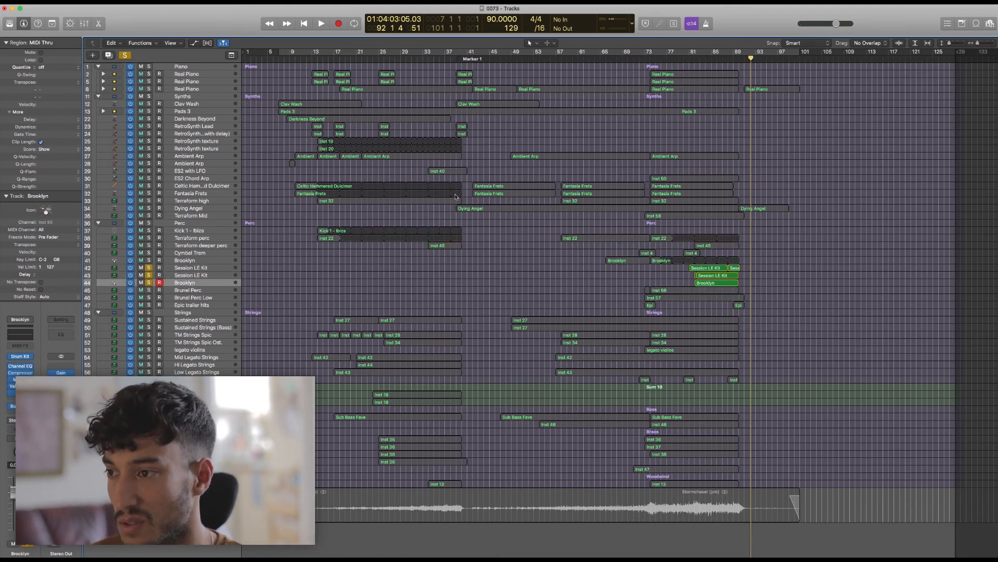
click(688, 55)
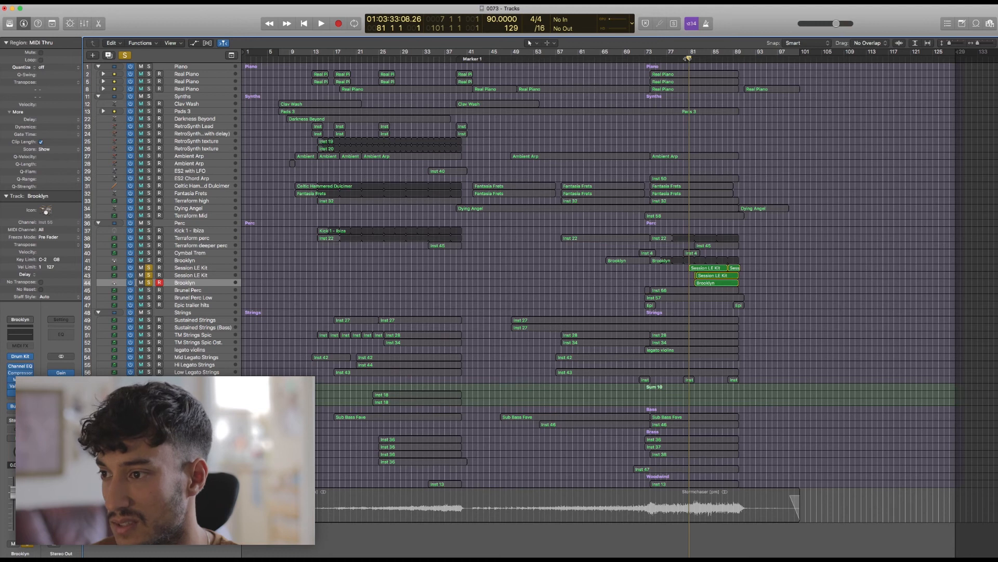
click(321, 23)
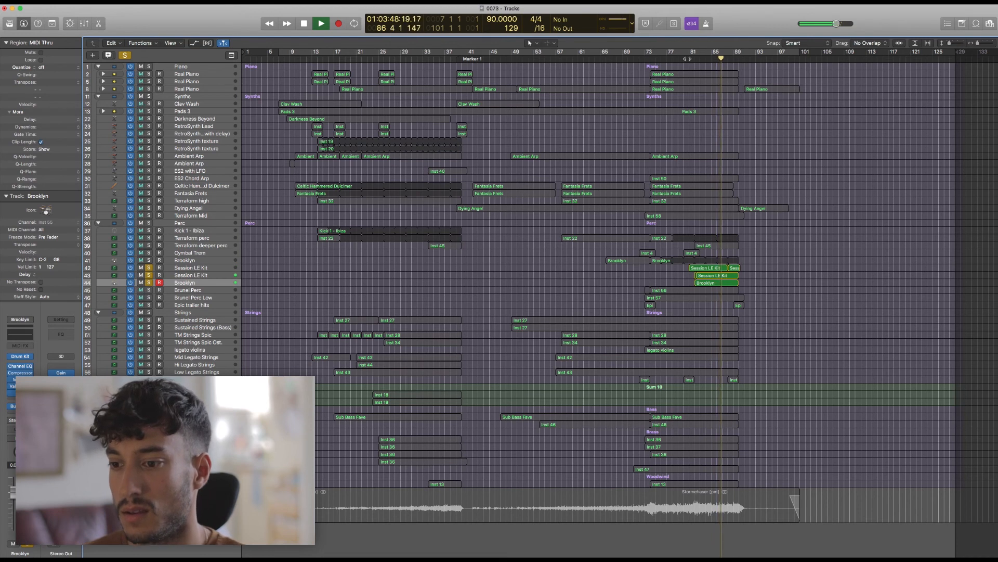
click(321, 24)
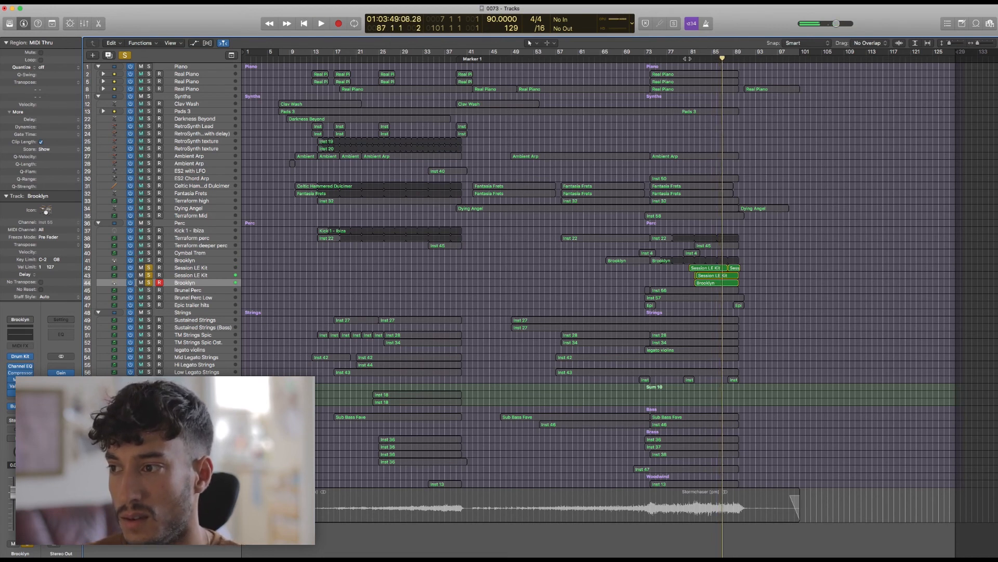